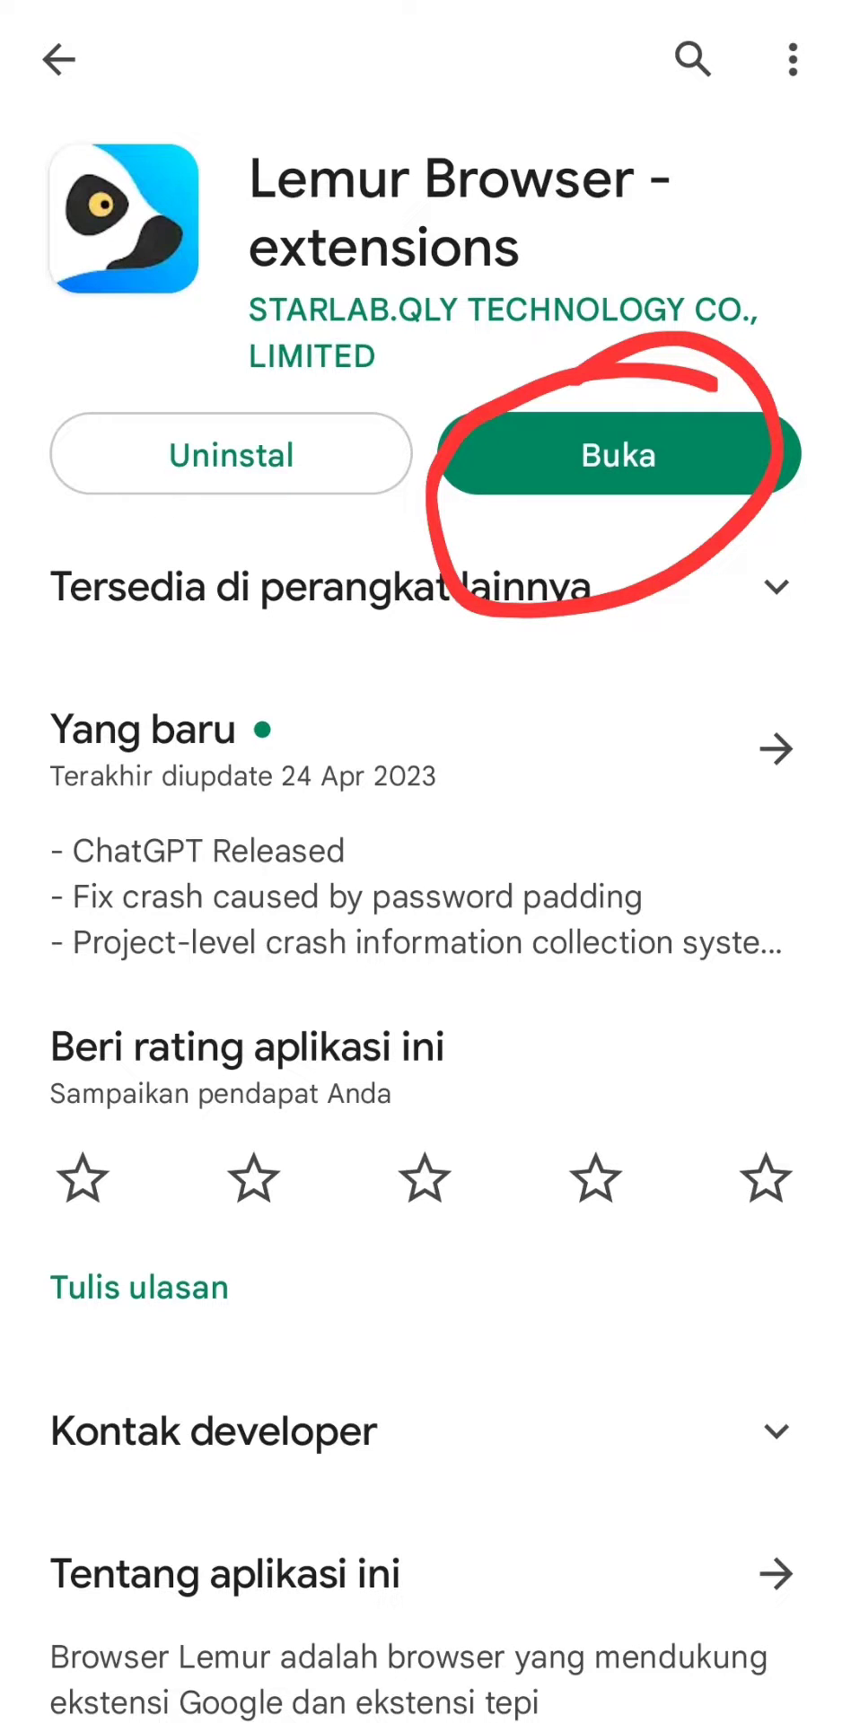
# Step: Launch Lemur Browser from Google Play and go to its extensions
pyautogui.click(617, 454)
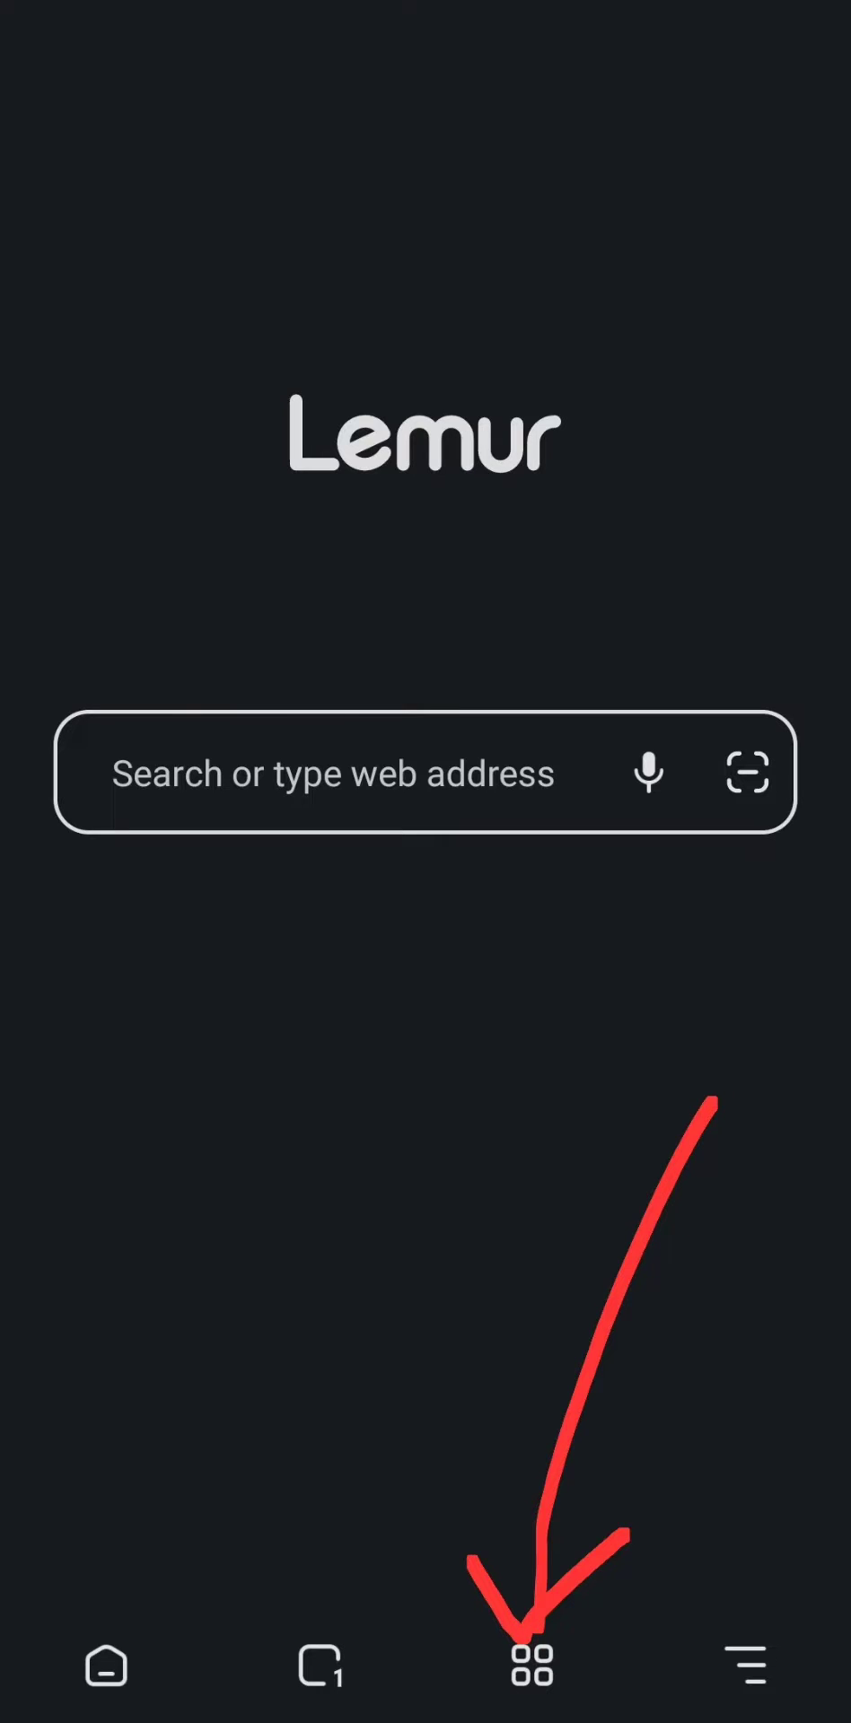
pyautogui.click(528, 1675)
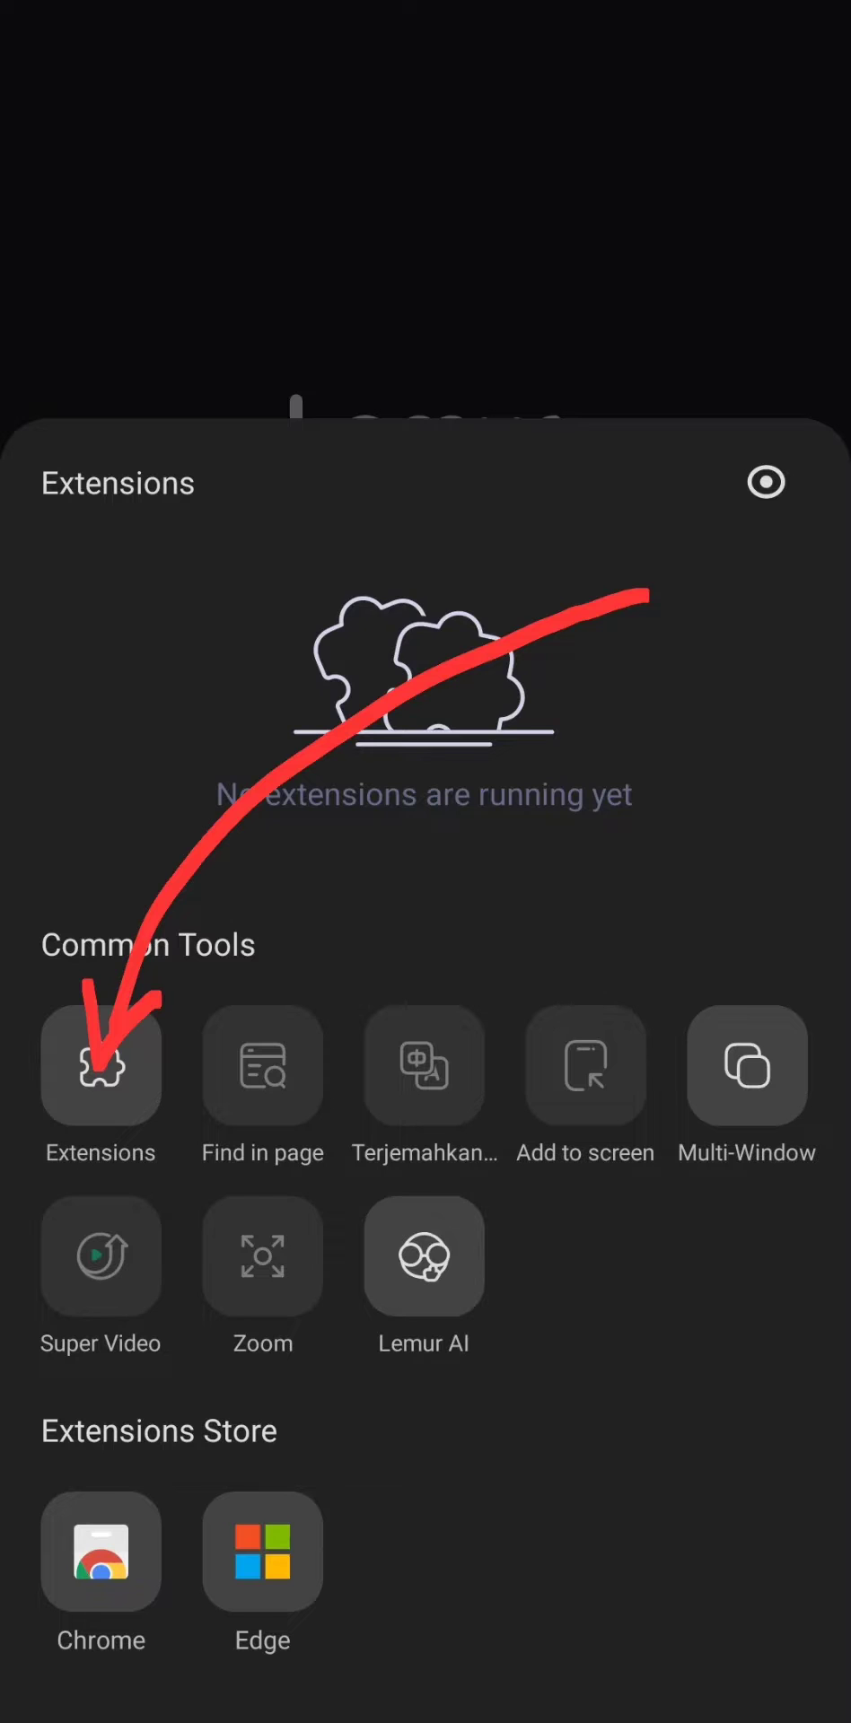
pyautogui.click(101, 1069)
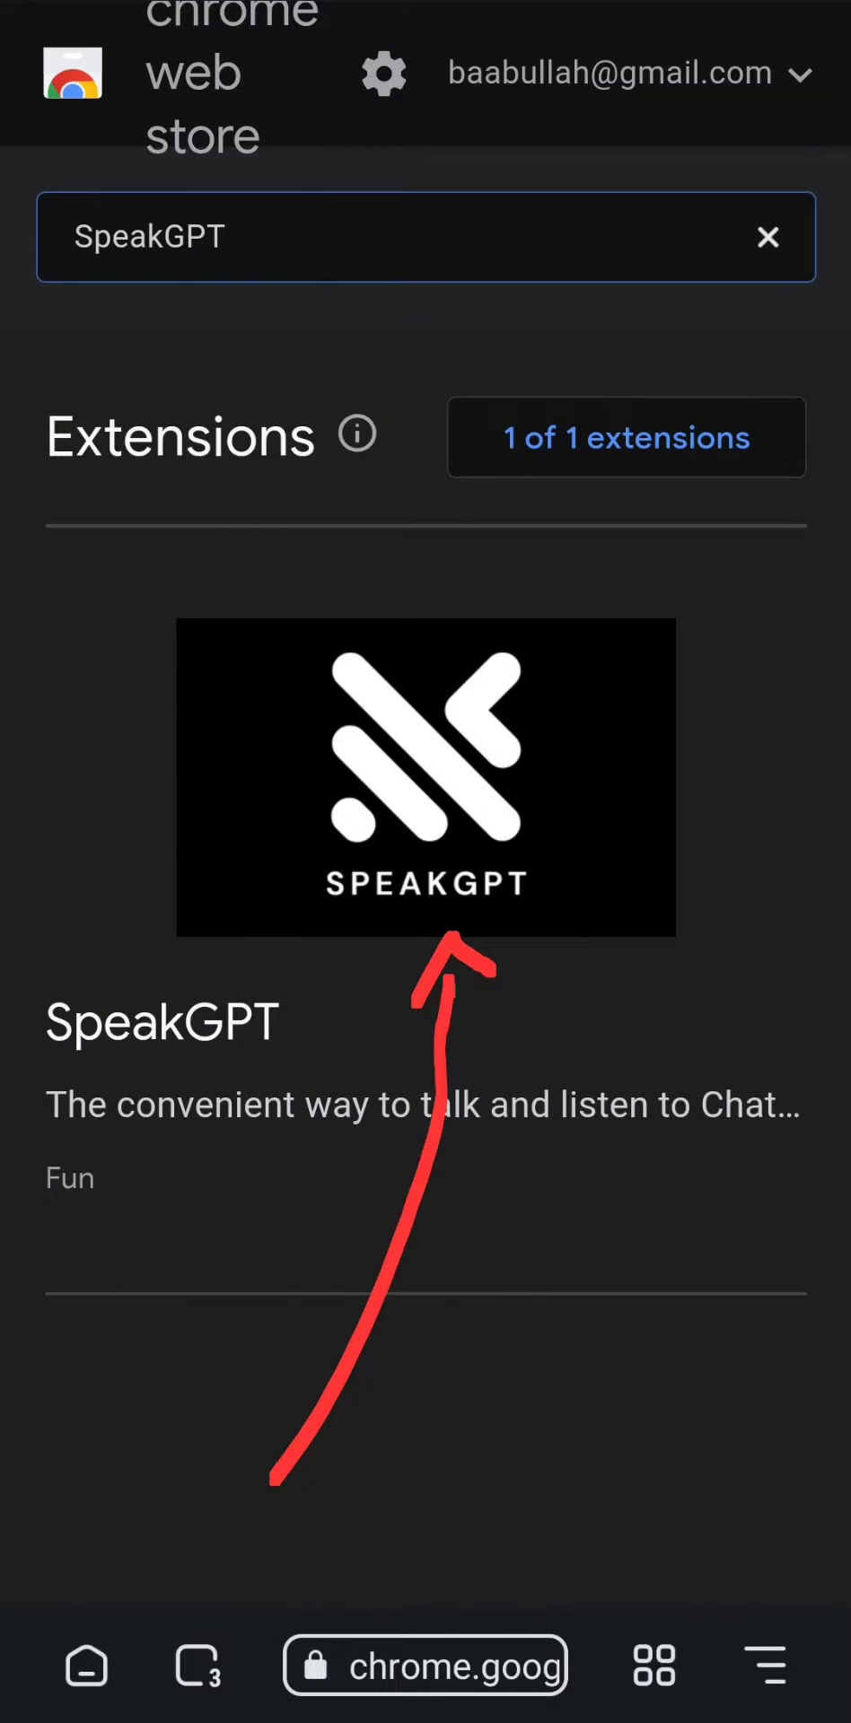
# Step: Add the SpeakGPT extension from its Chrome Web Store listing and confirm
pyautogui.click(426, 778)
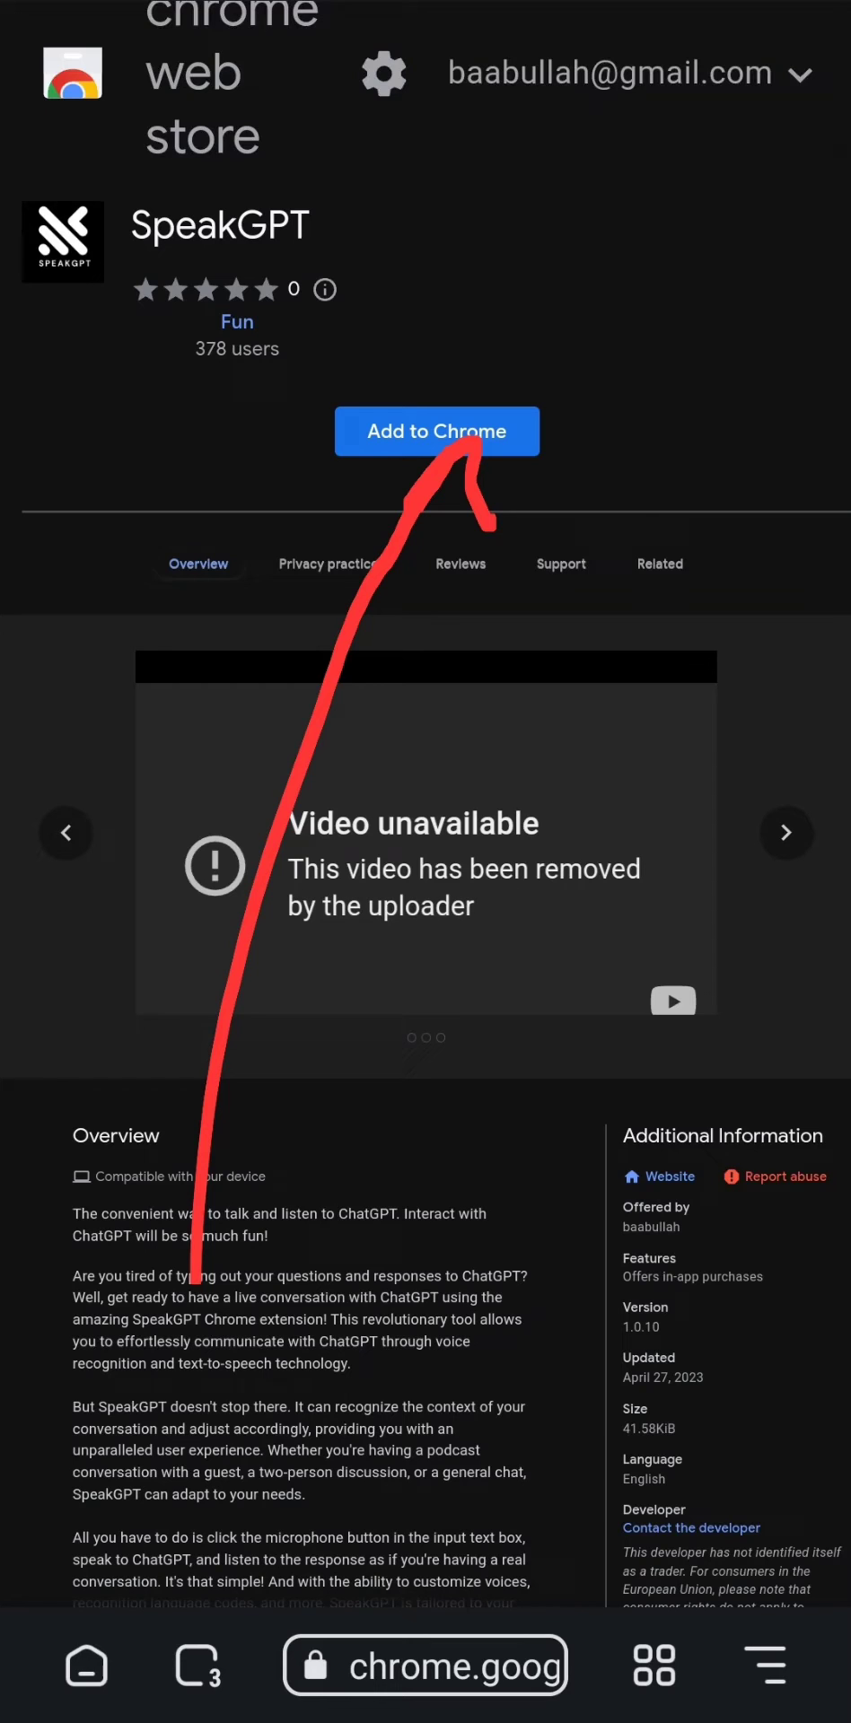
pyautogui.click(437, 430)
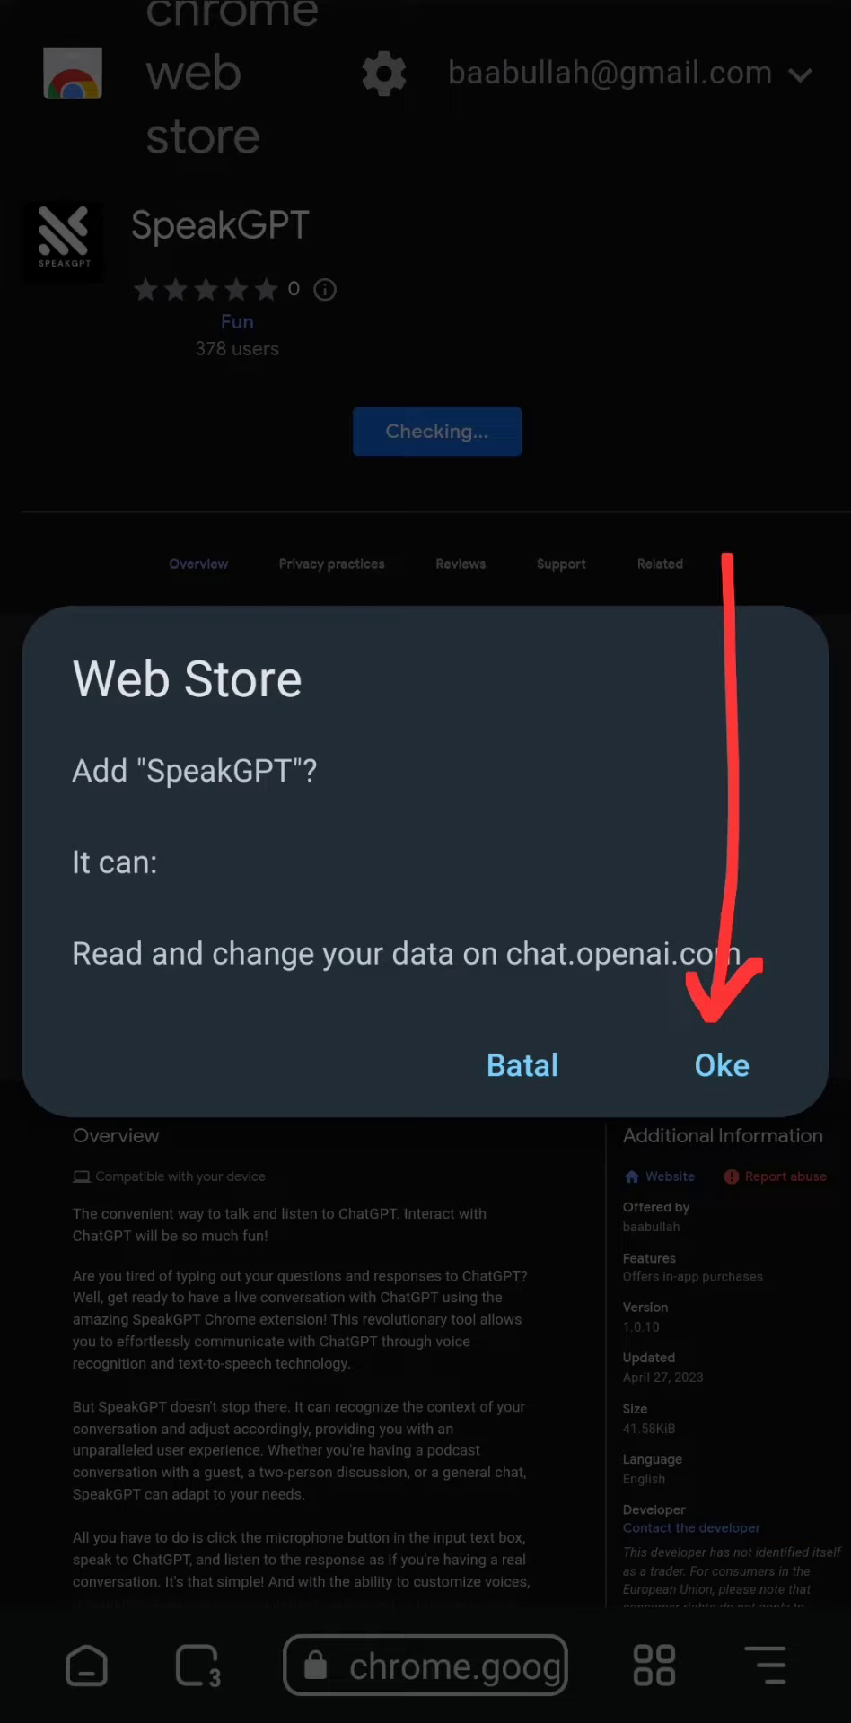
pyautogui.click(721, 1065)
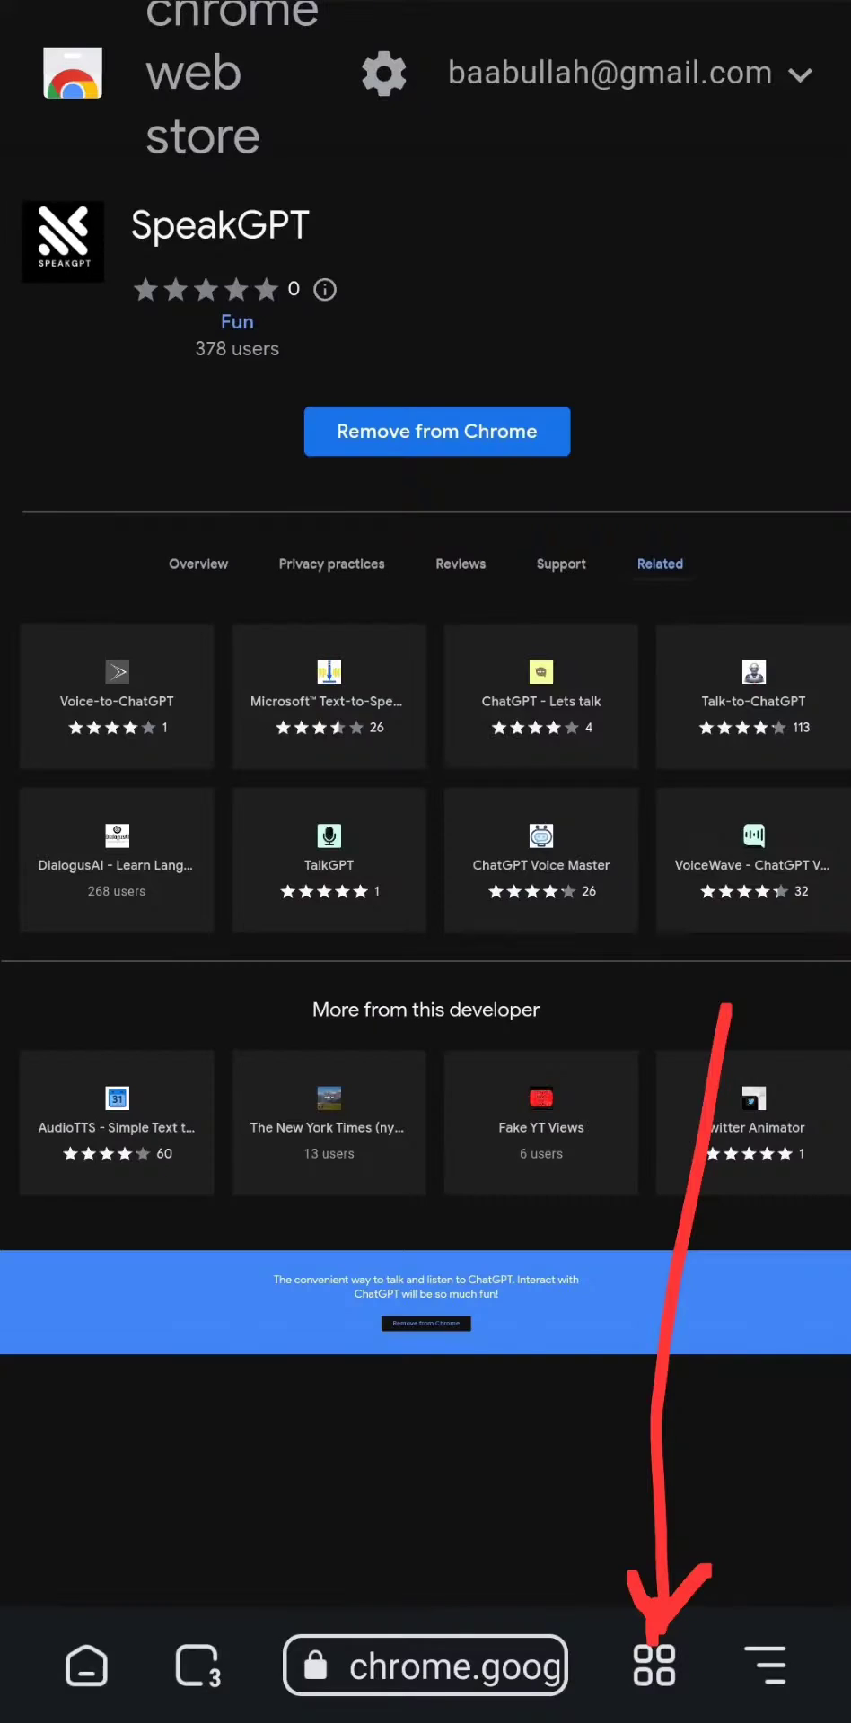
# Step: Open SpeakGPT's Extension options page from its details in the Extensions list
pyautogui.click(653, 1679)
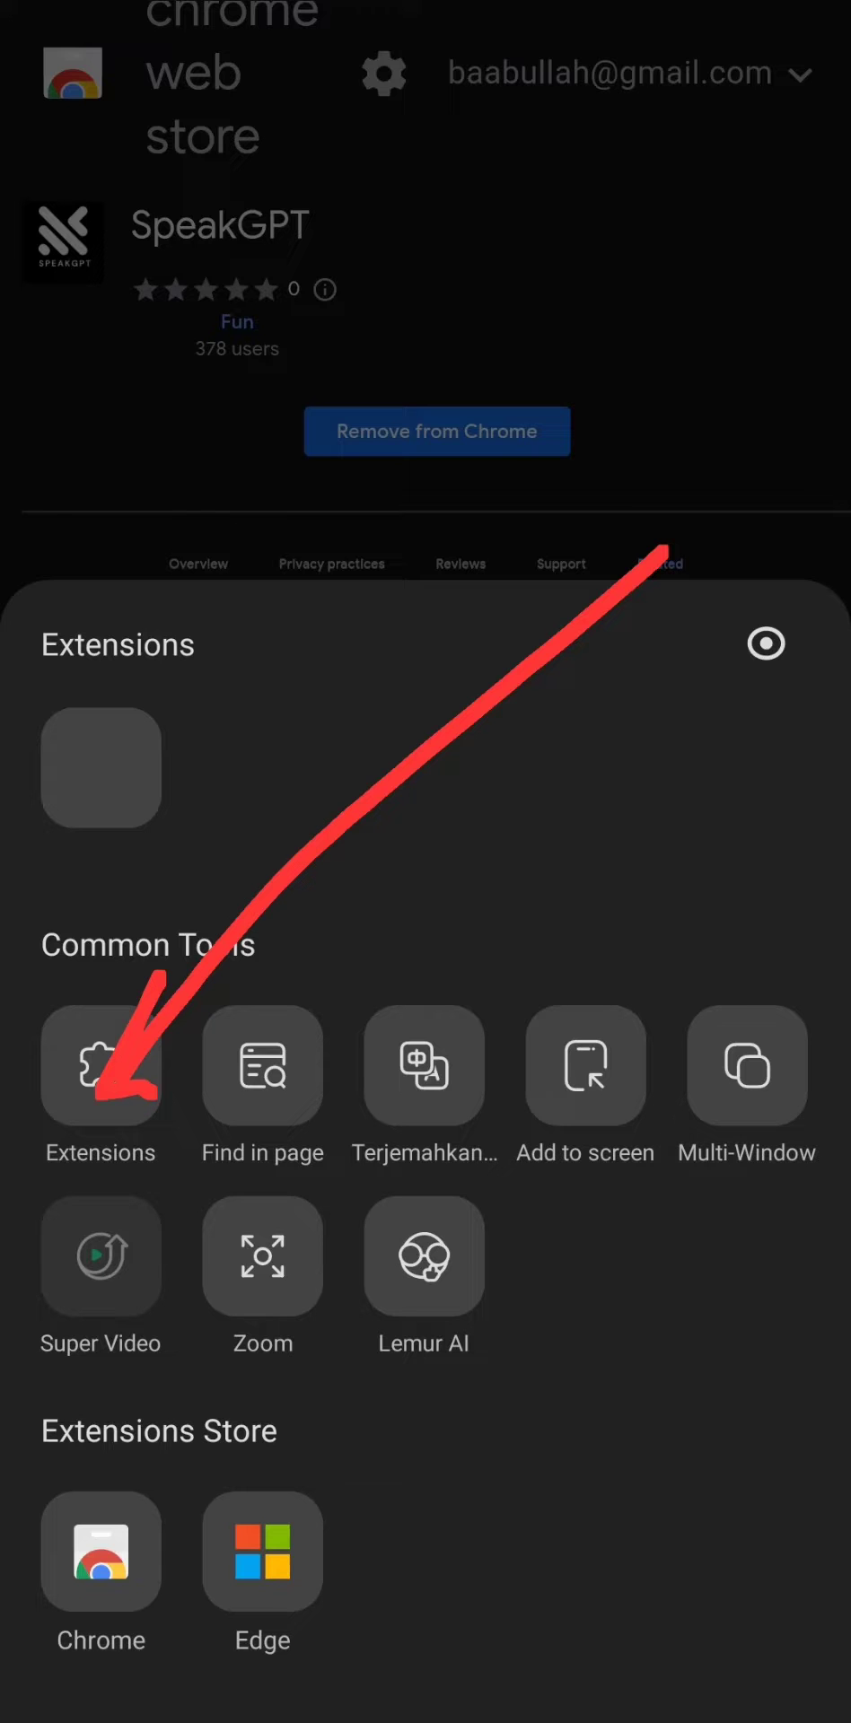
pyautogui.click(101, 1073)
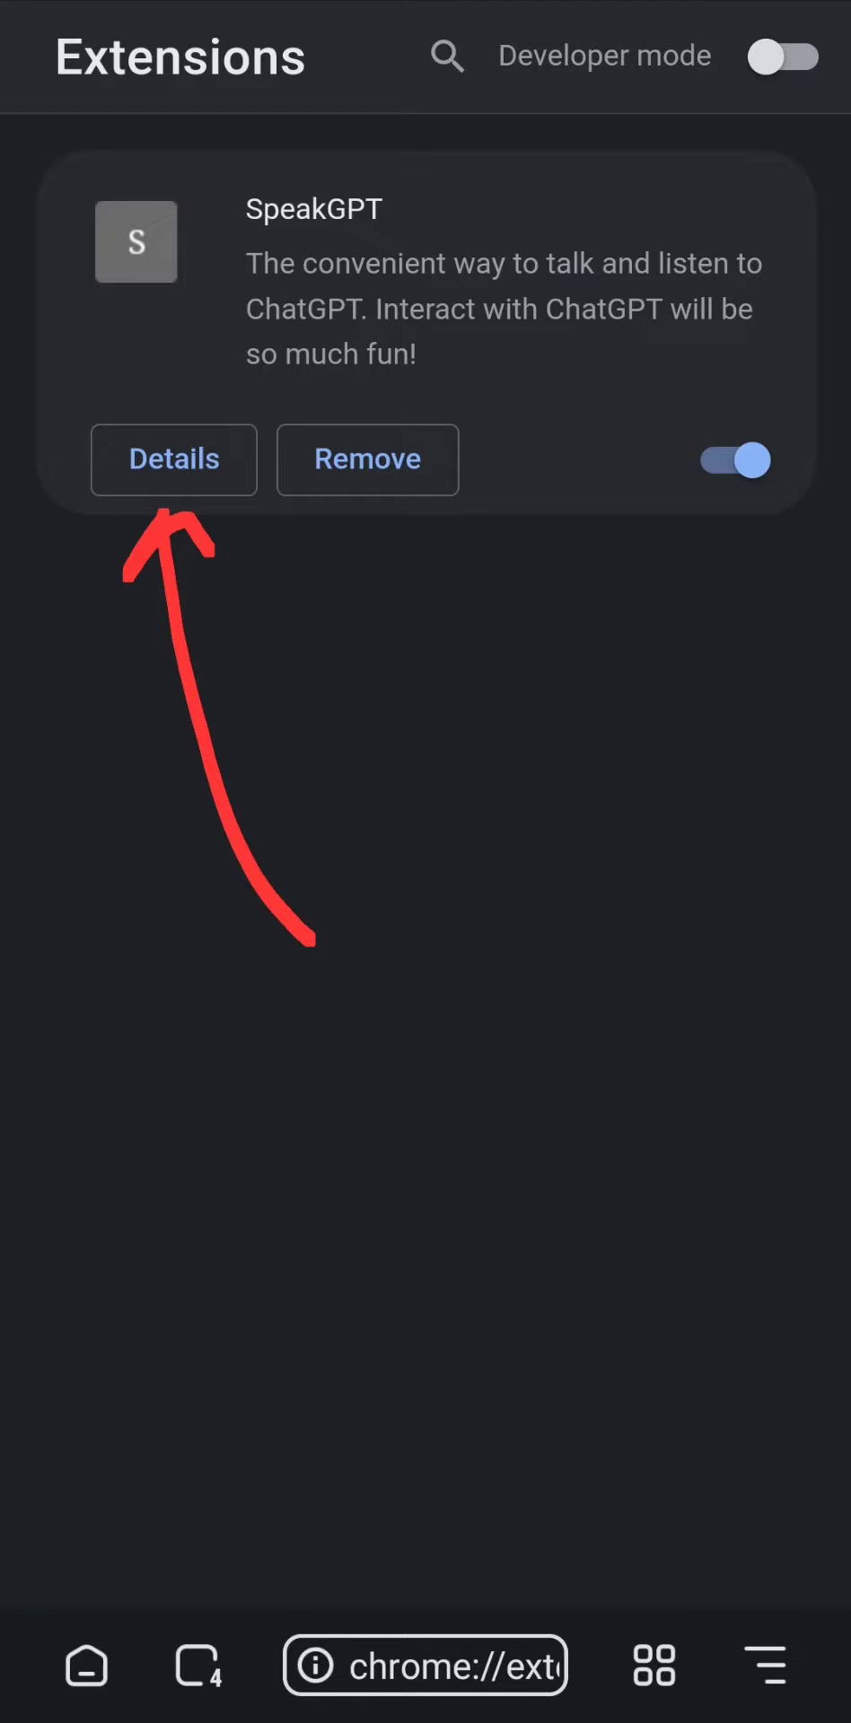
pyautogui.click(173, 460)
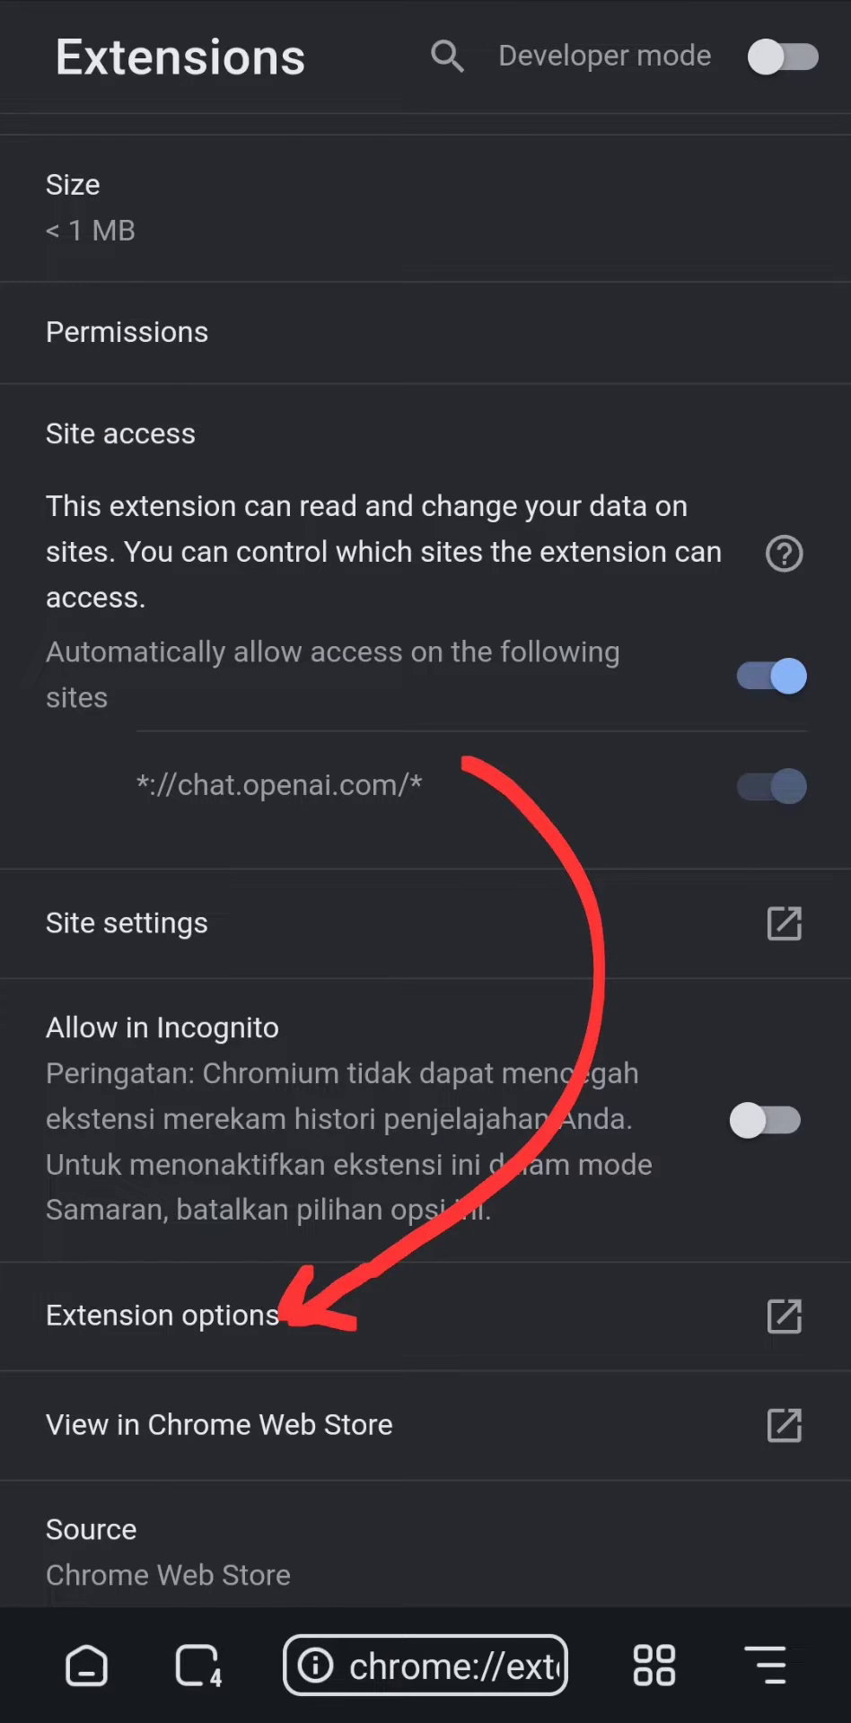
pyautogui.click(161, 1315)
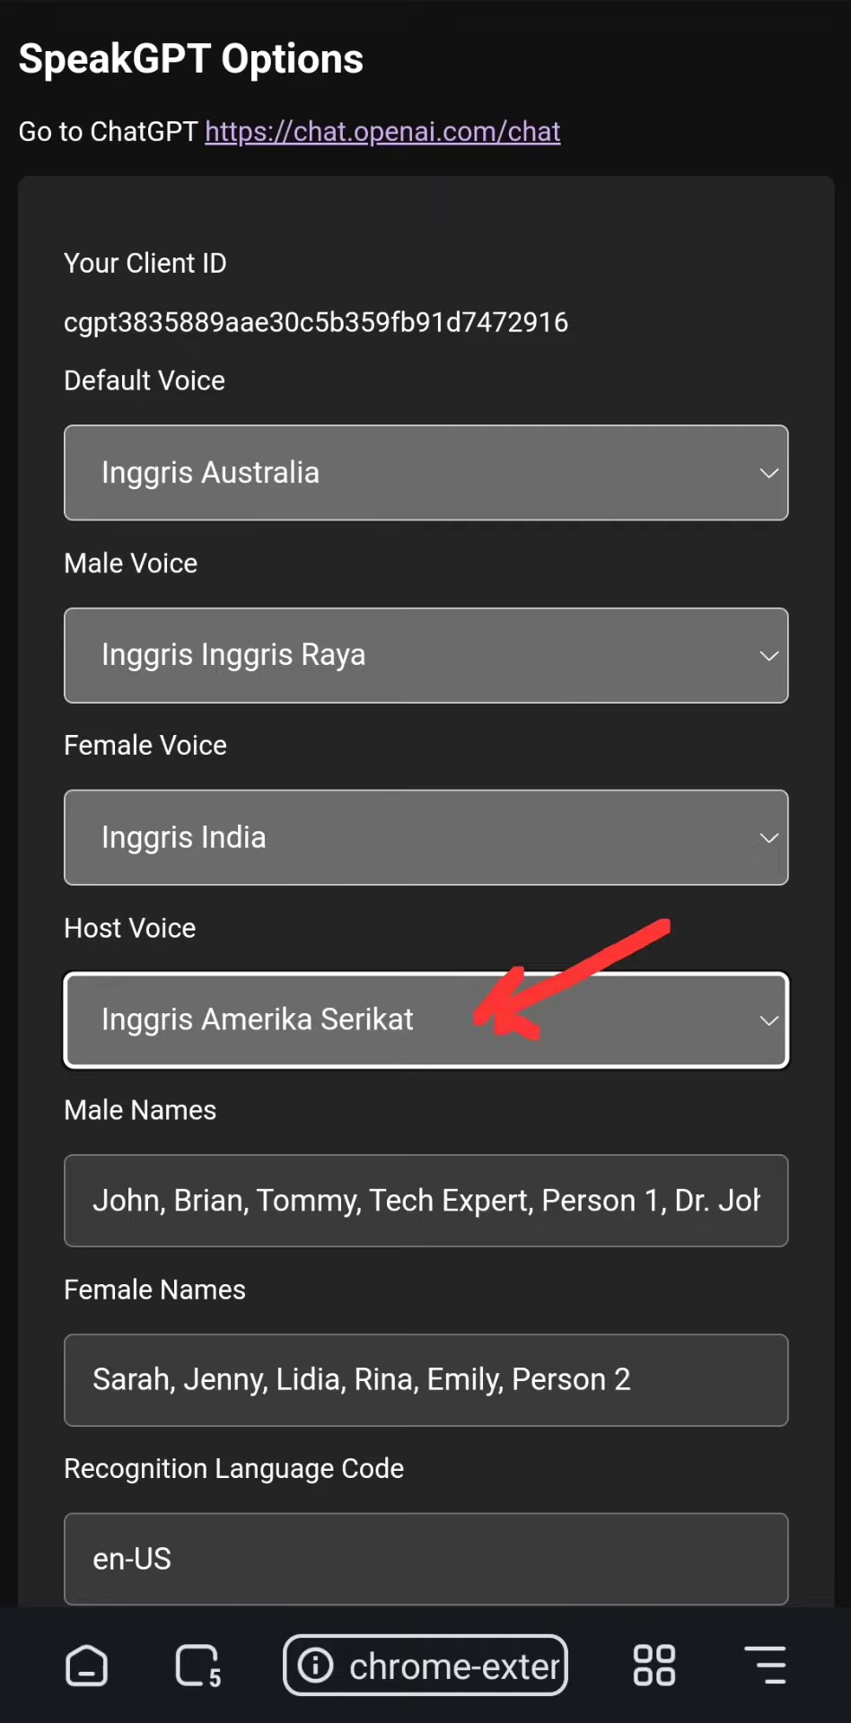
# Step: Save SpeakGPT's voice and recognition options and dismiss the confirmation
pyautogui.scroll(-3)
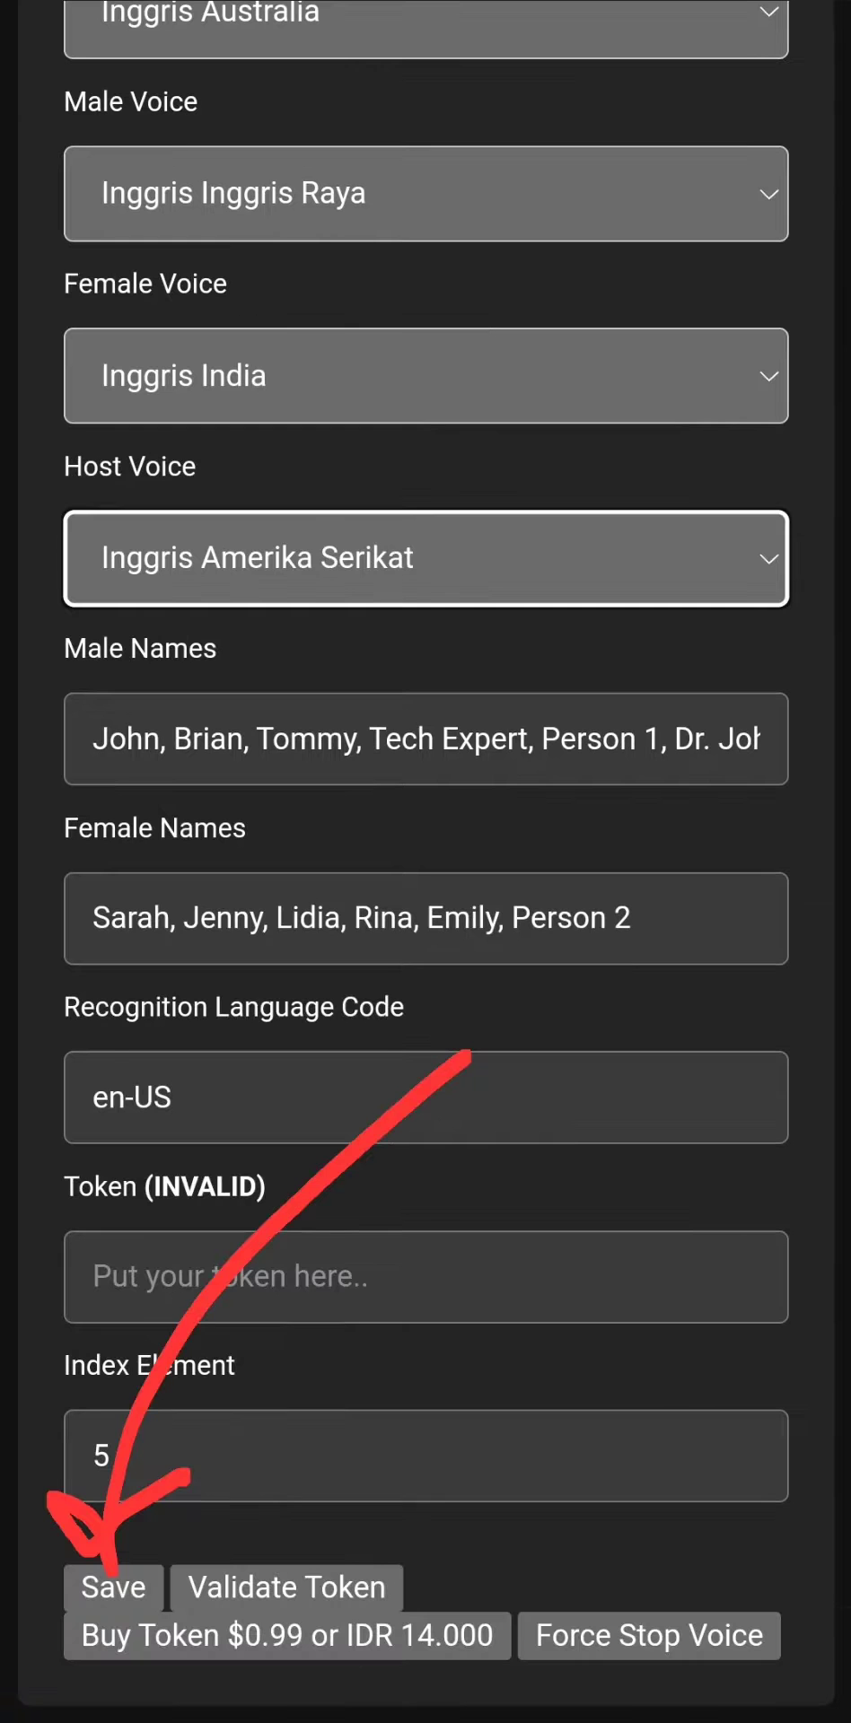
pyautogui.click(113, 1586)
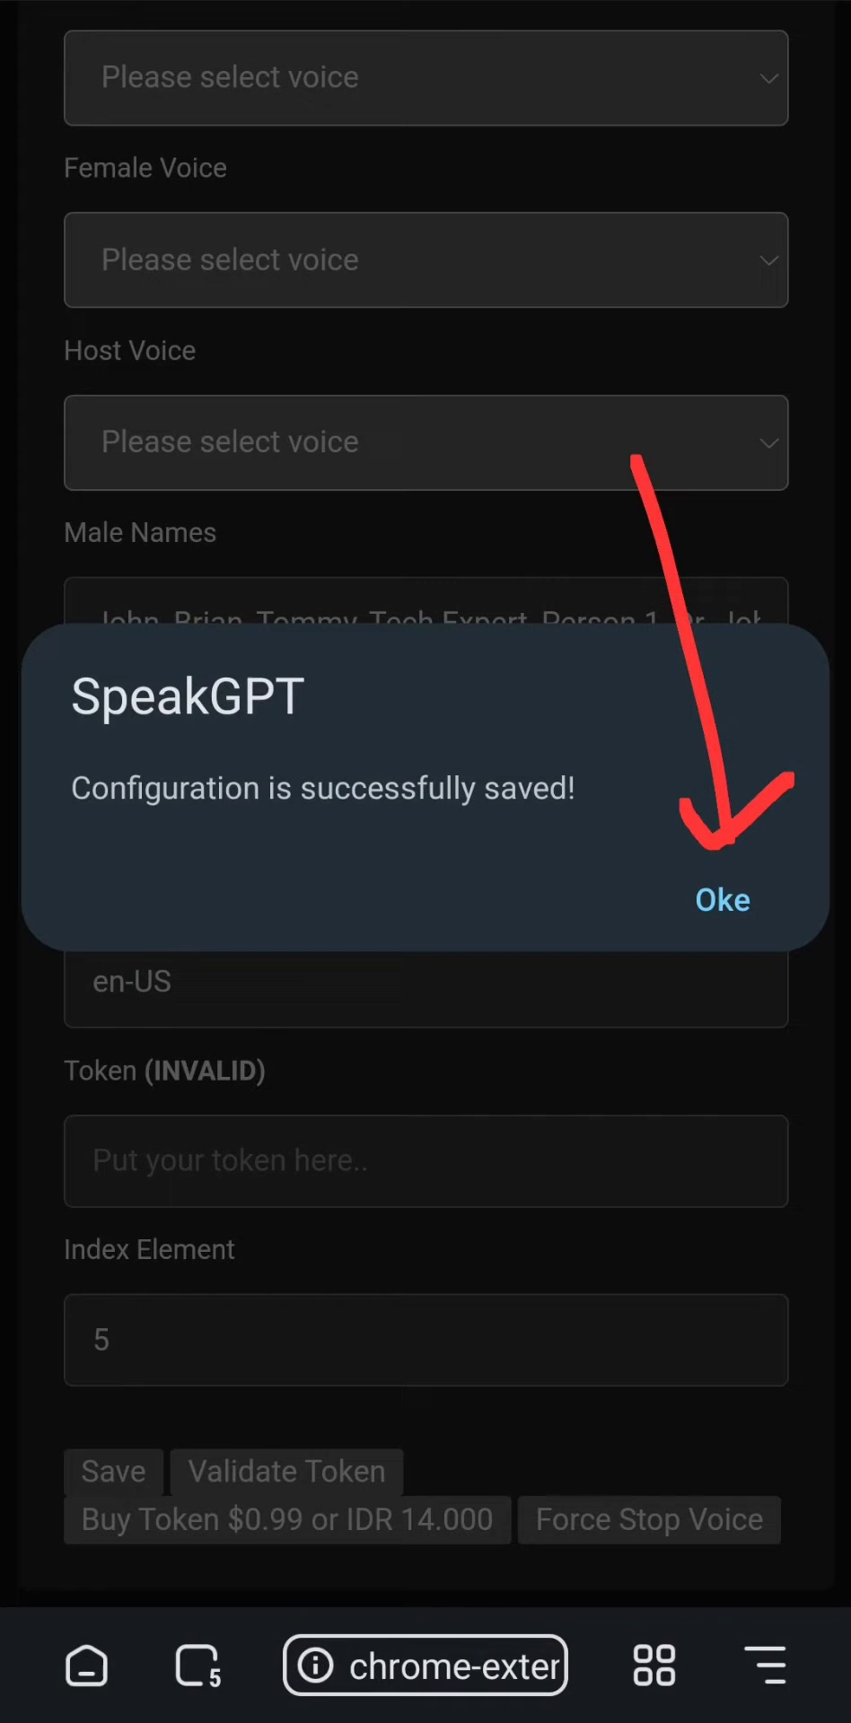
pyautogui.click(722, 900)
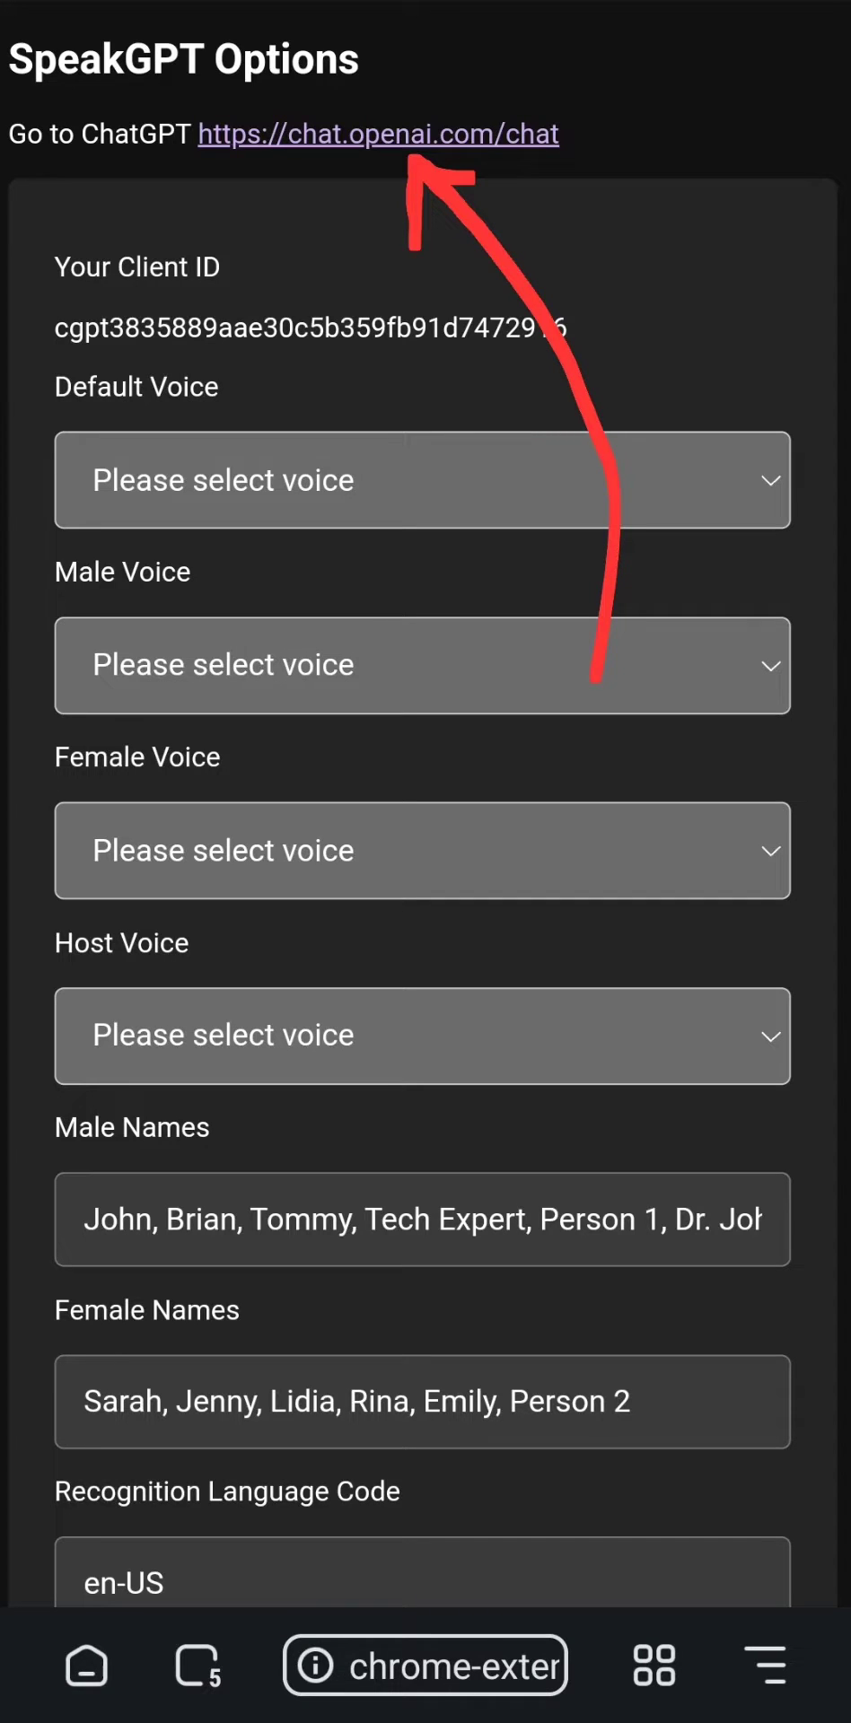
# Step: Open chat.openai.com and switch the browser to Desktop mode
pyautogui.click(378, 134)
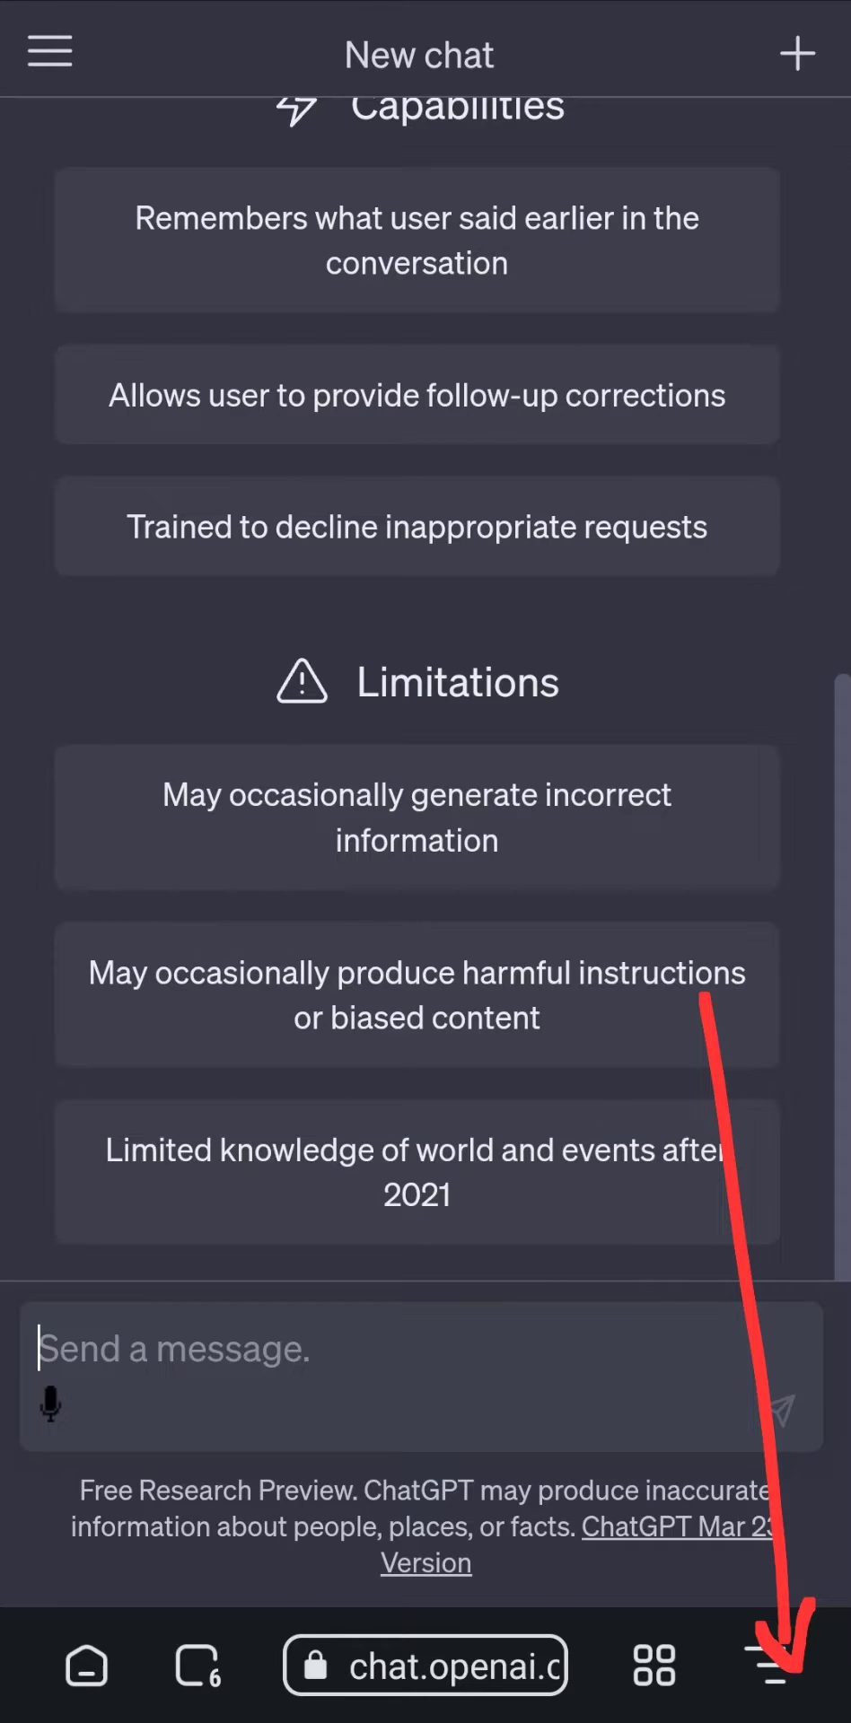
pyautogui.click(771, 1666)
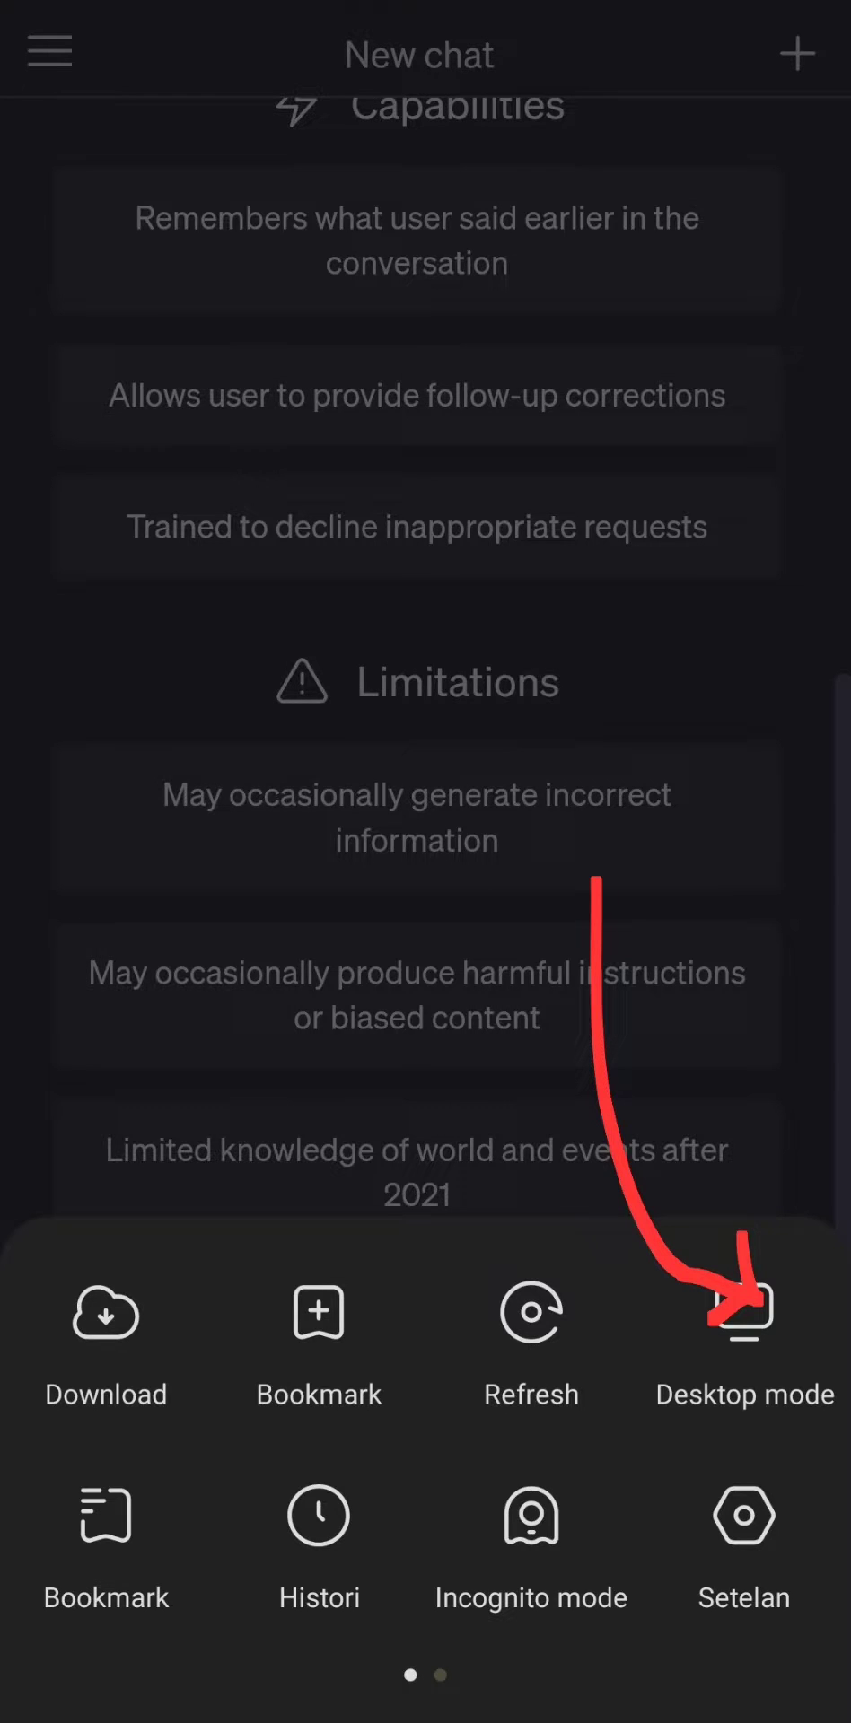
pyautogui.click(745, 1316)
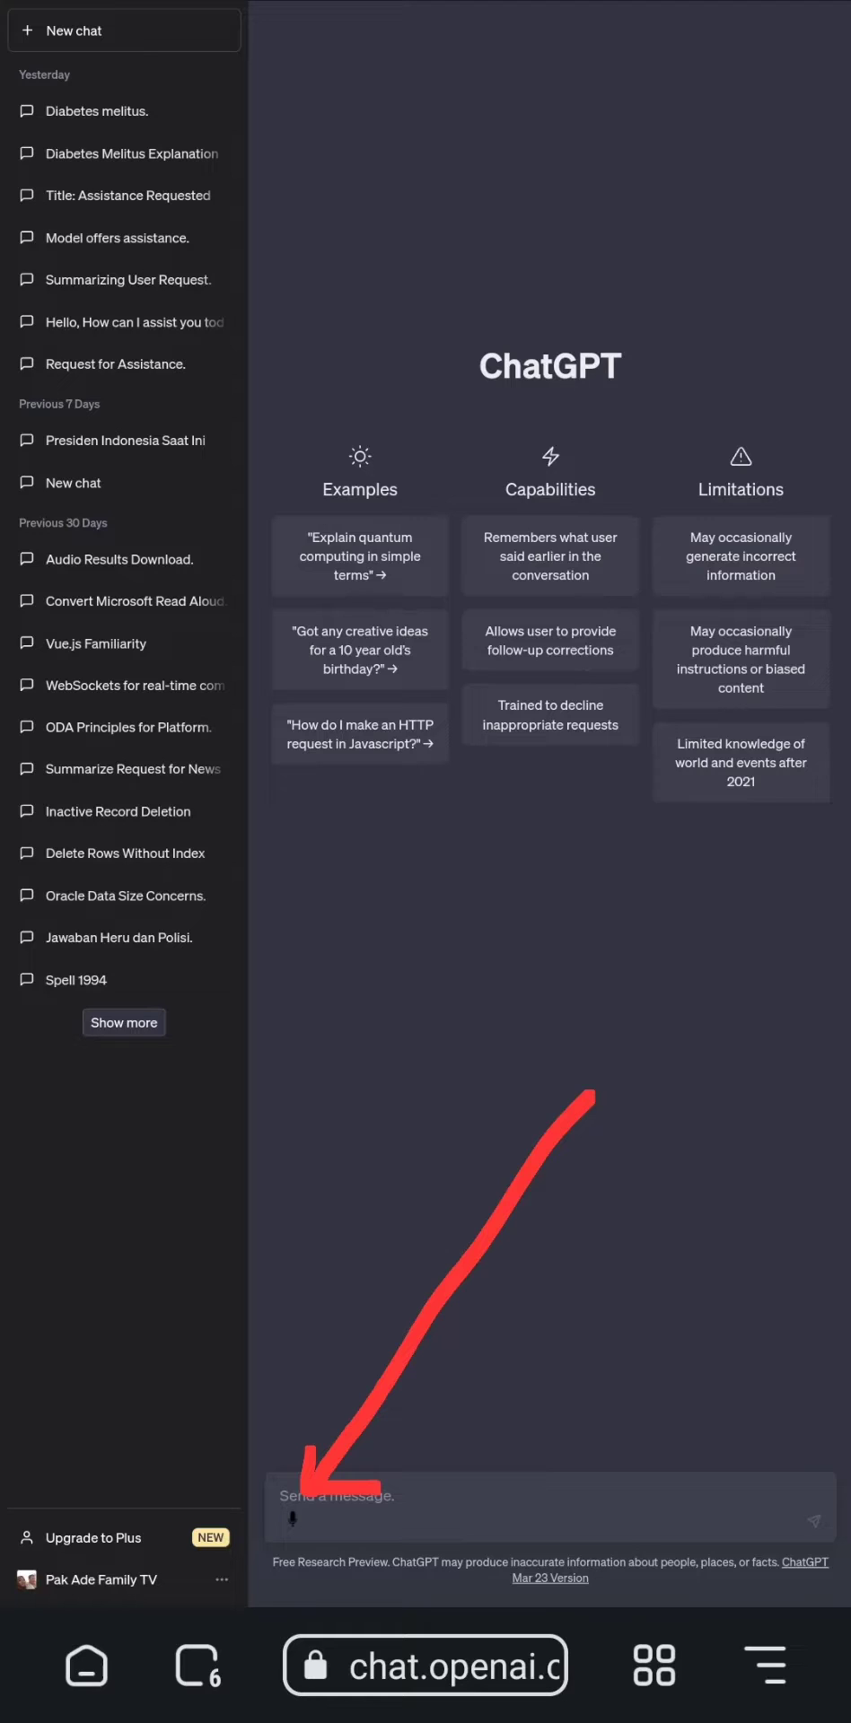
# Step: Voice-ask ChatGPT 'hello what is a television', then start a new chat
pyautogui.click(336, 1508)
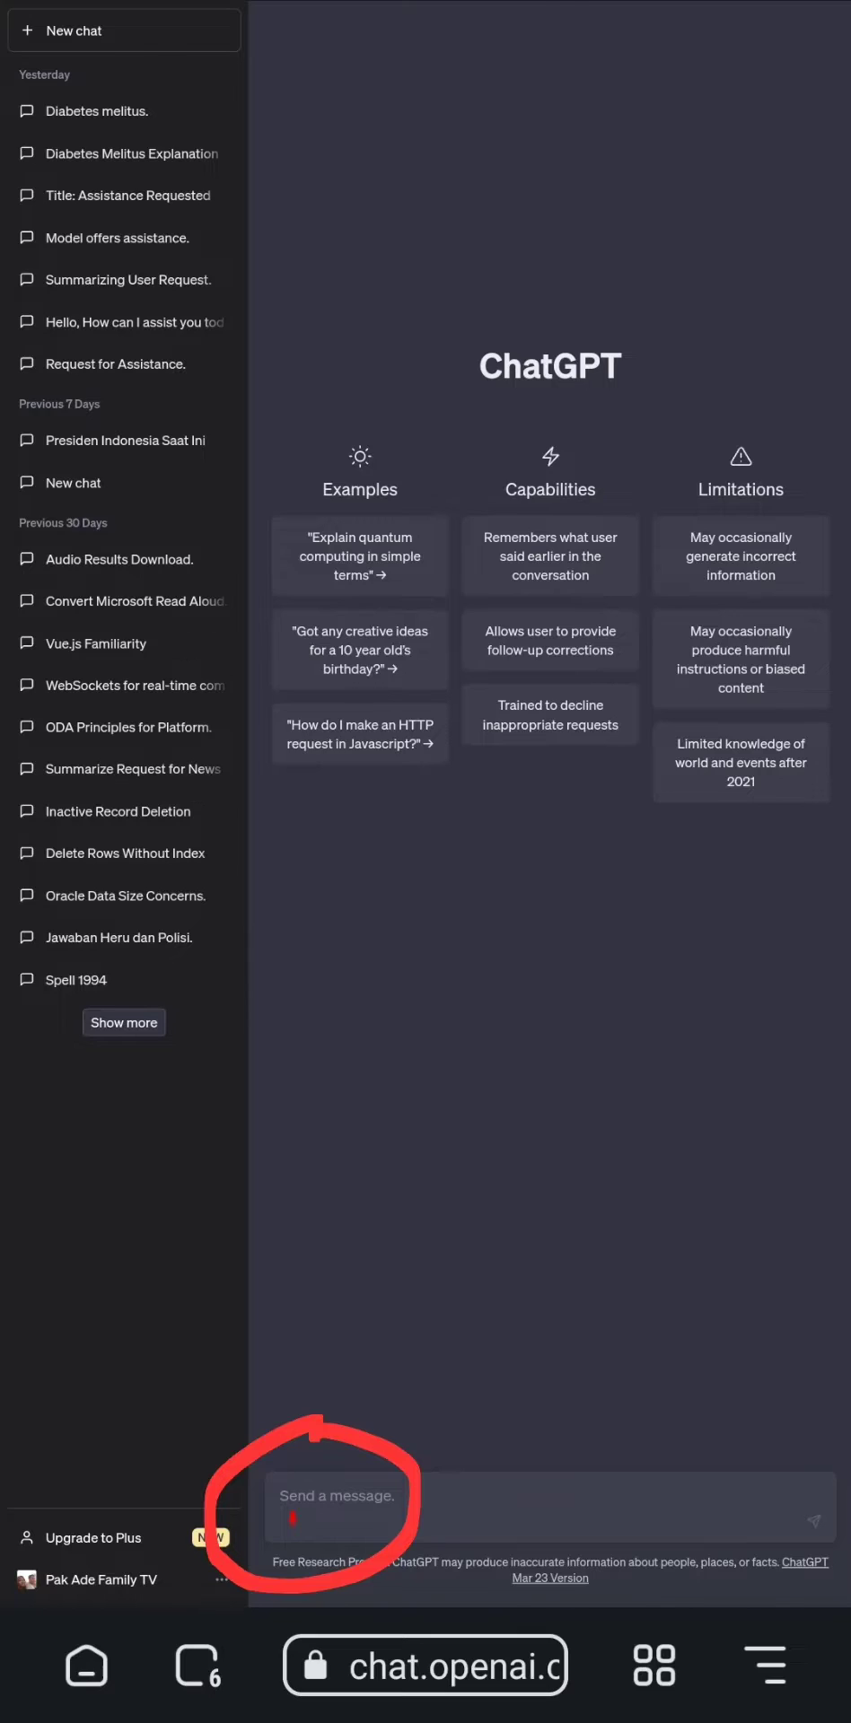
pyautogui.write('hello what is a television')
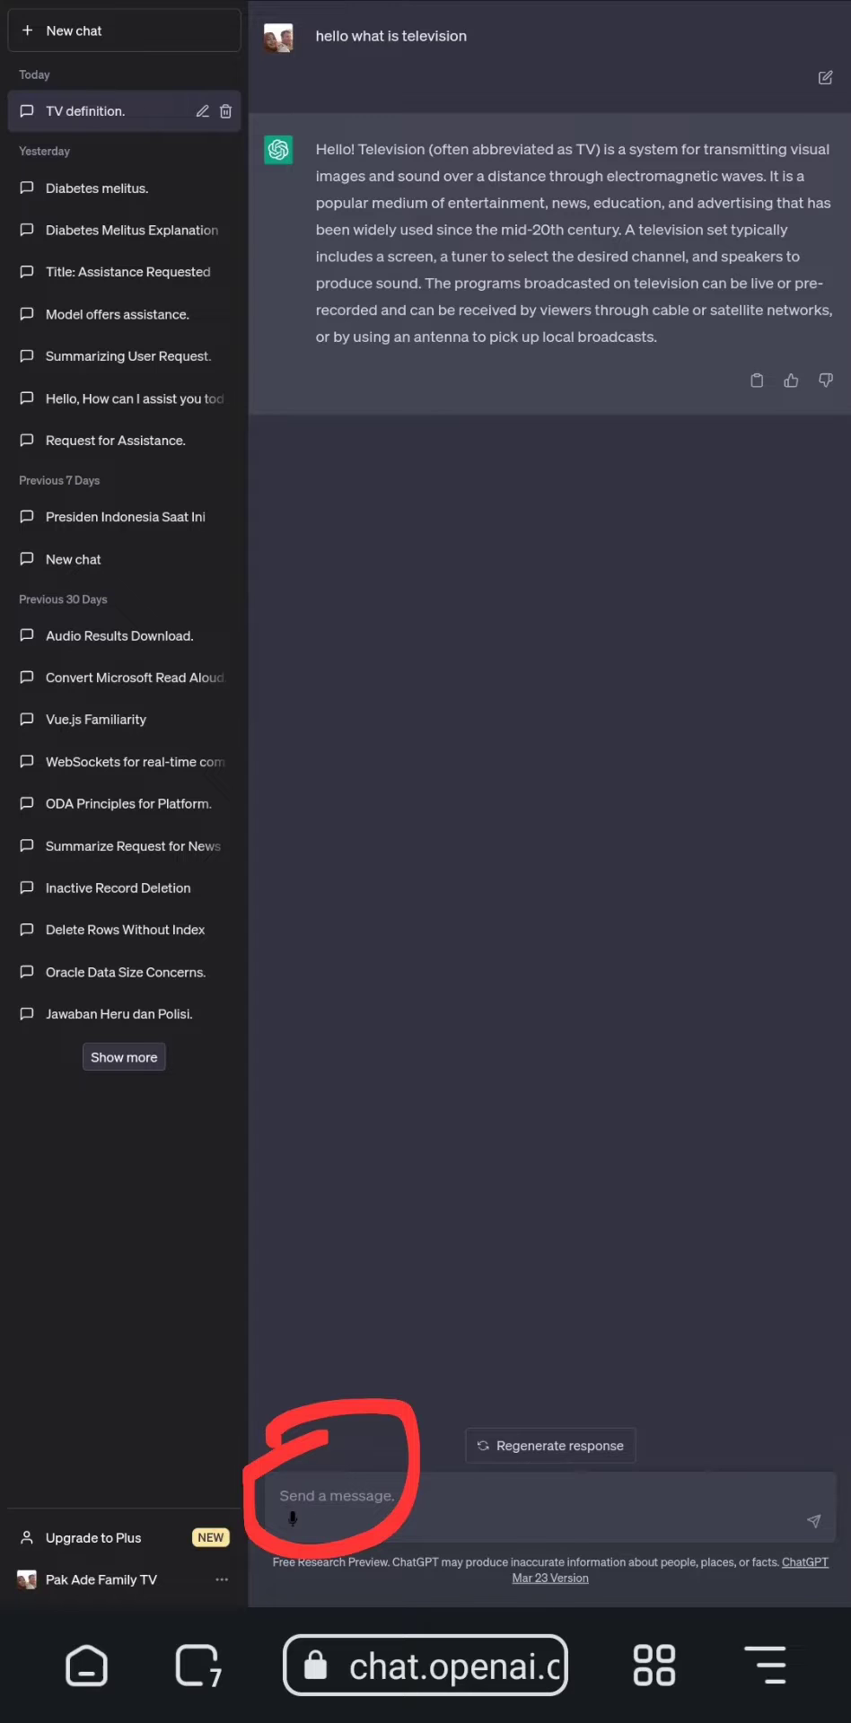
pyautogui.click(124, 30)
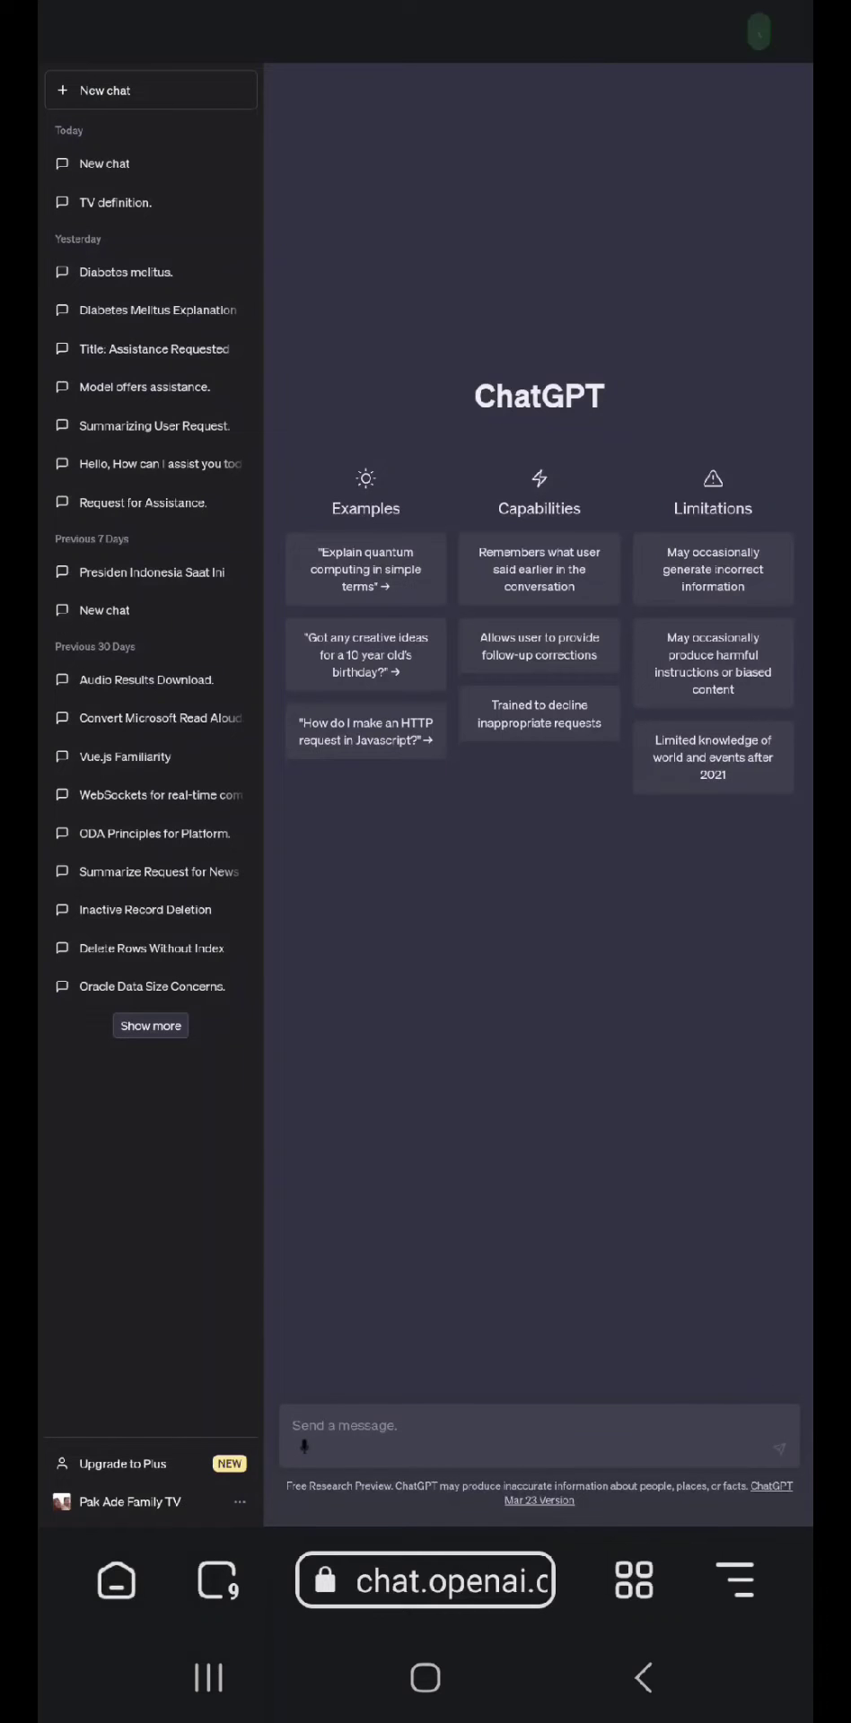